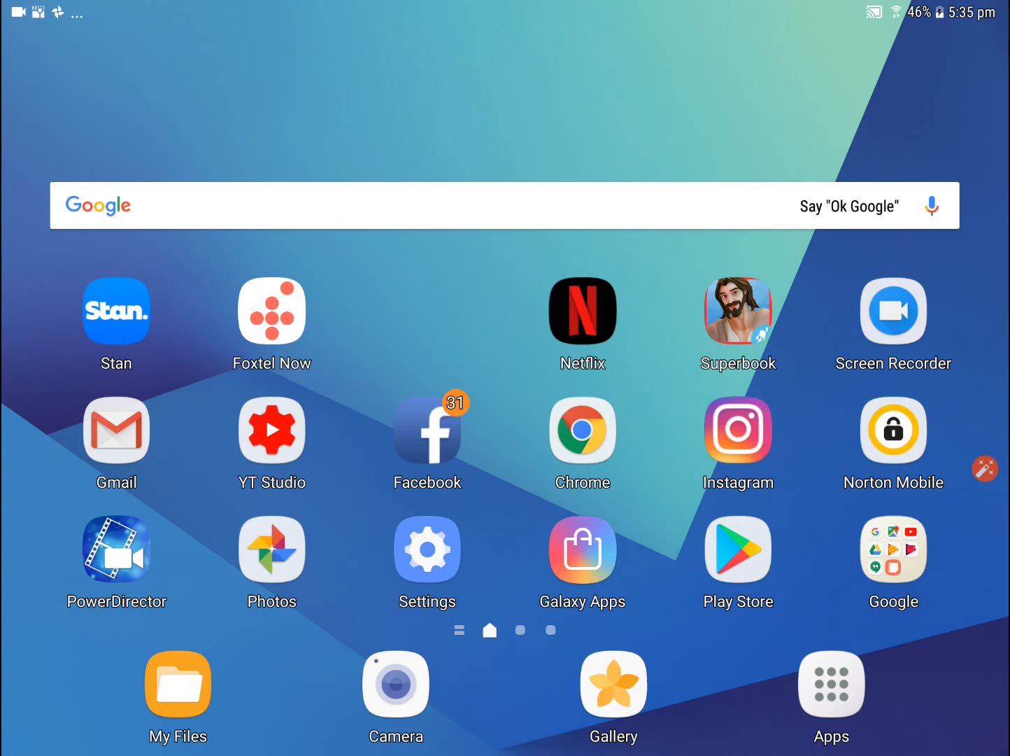
- Pull down the notification shade to reveal the quick settings tiles
drag(504, 7, 504, 126)
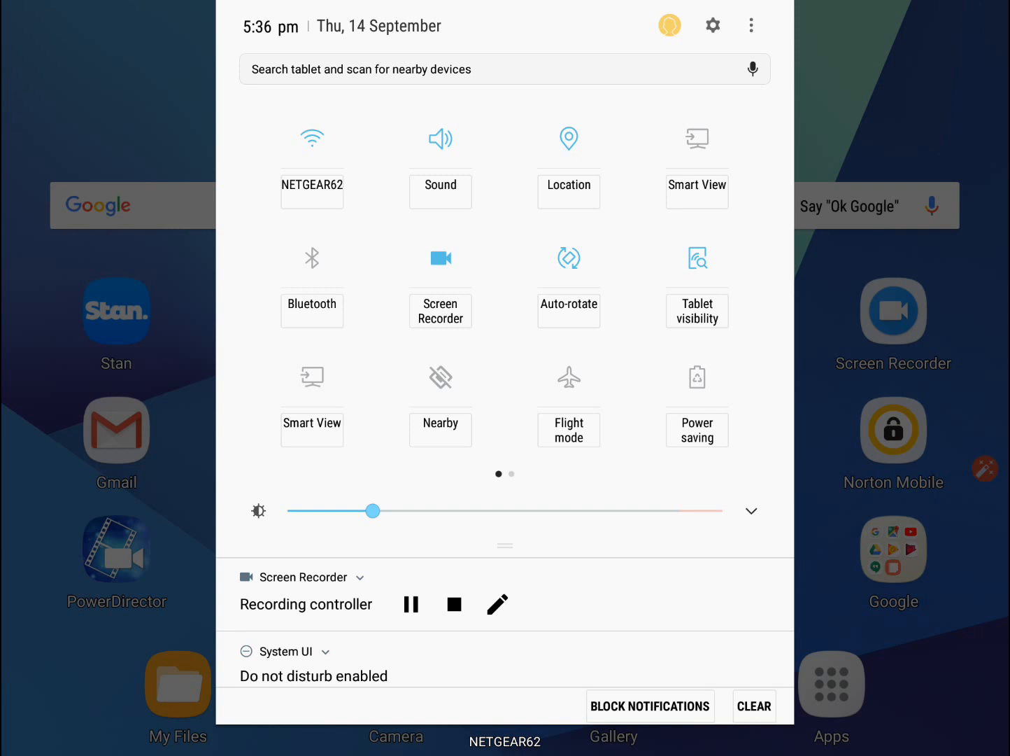
scroll(left, 3)
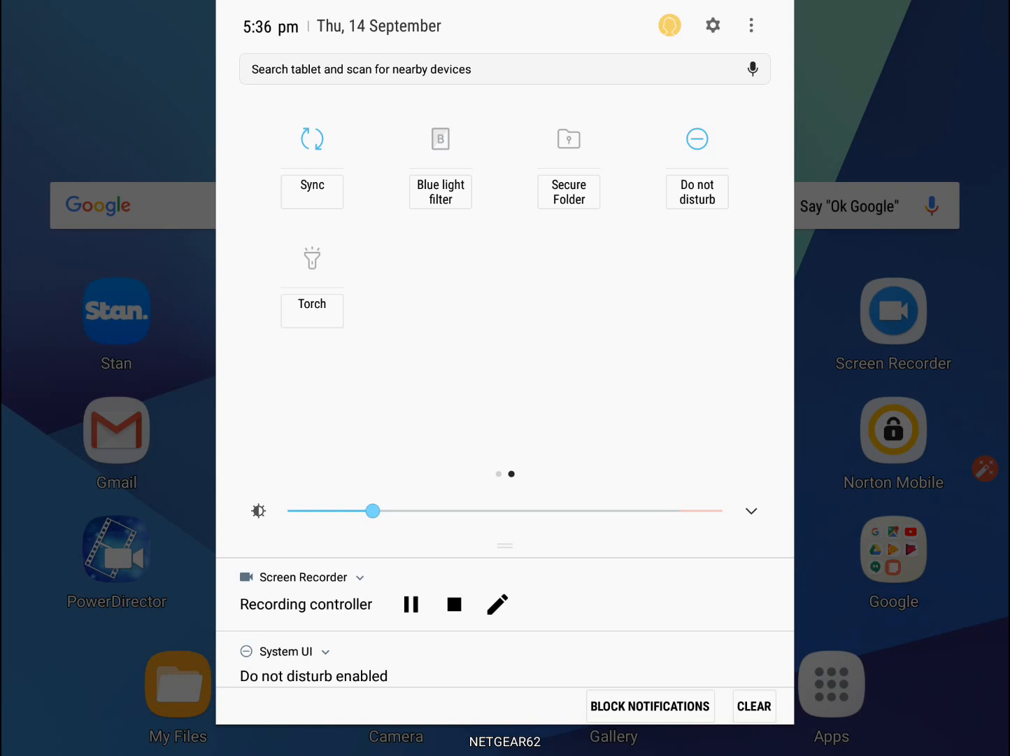
scroll(left, 3)
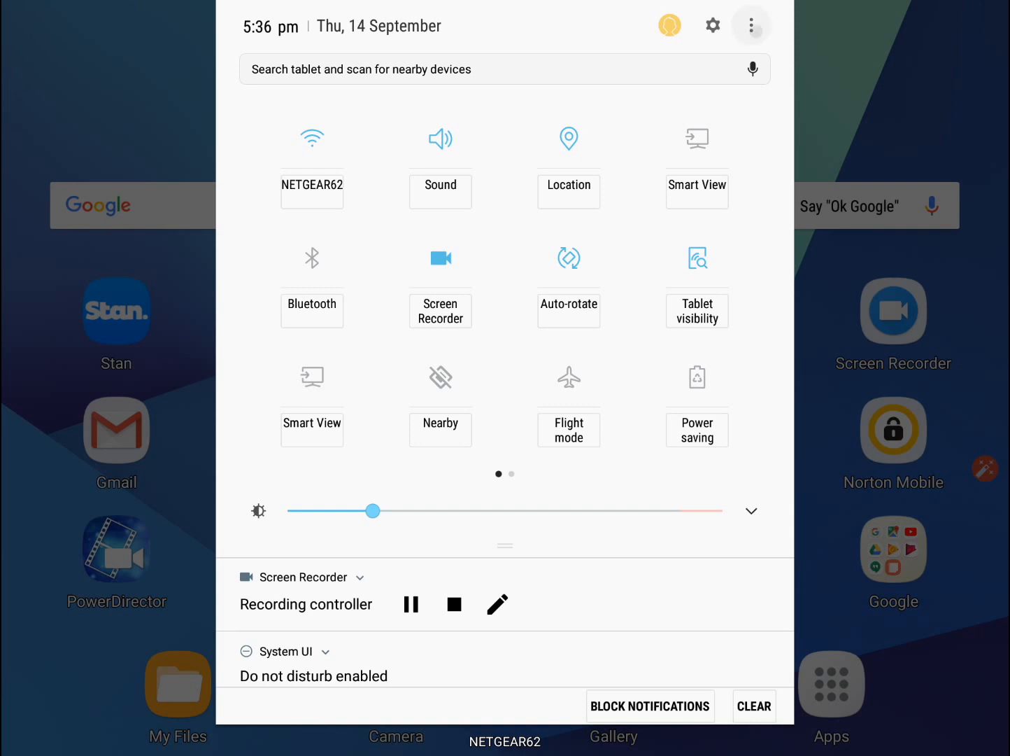
click(751, 25)
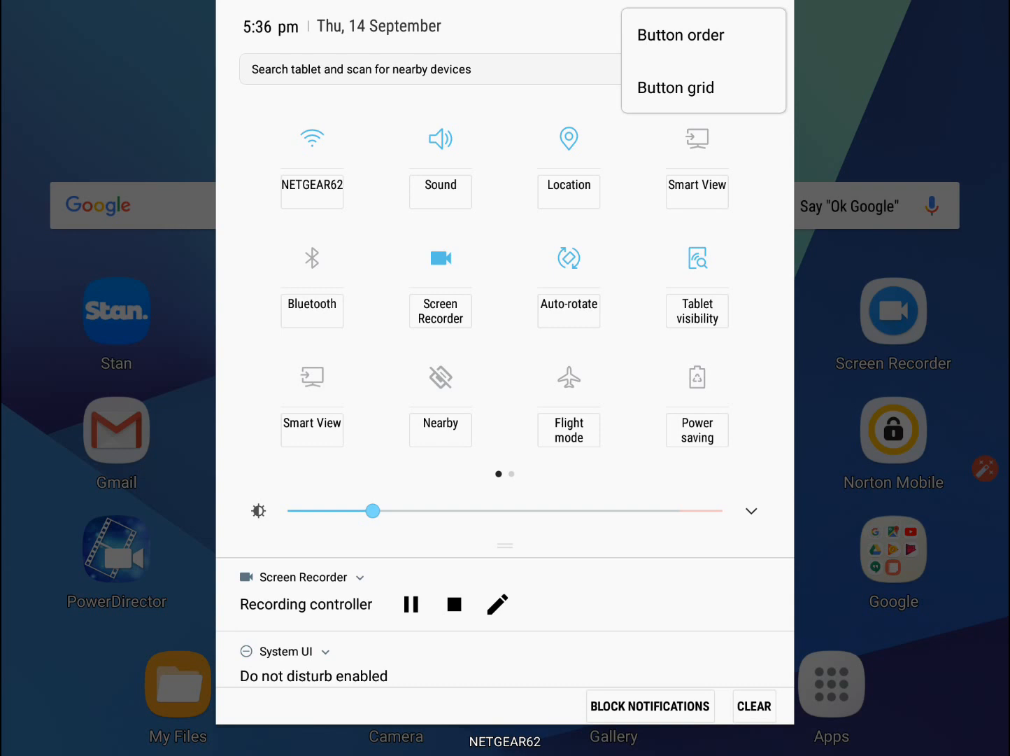
click(674, 87)
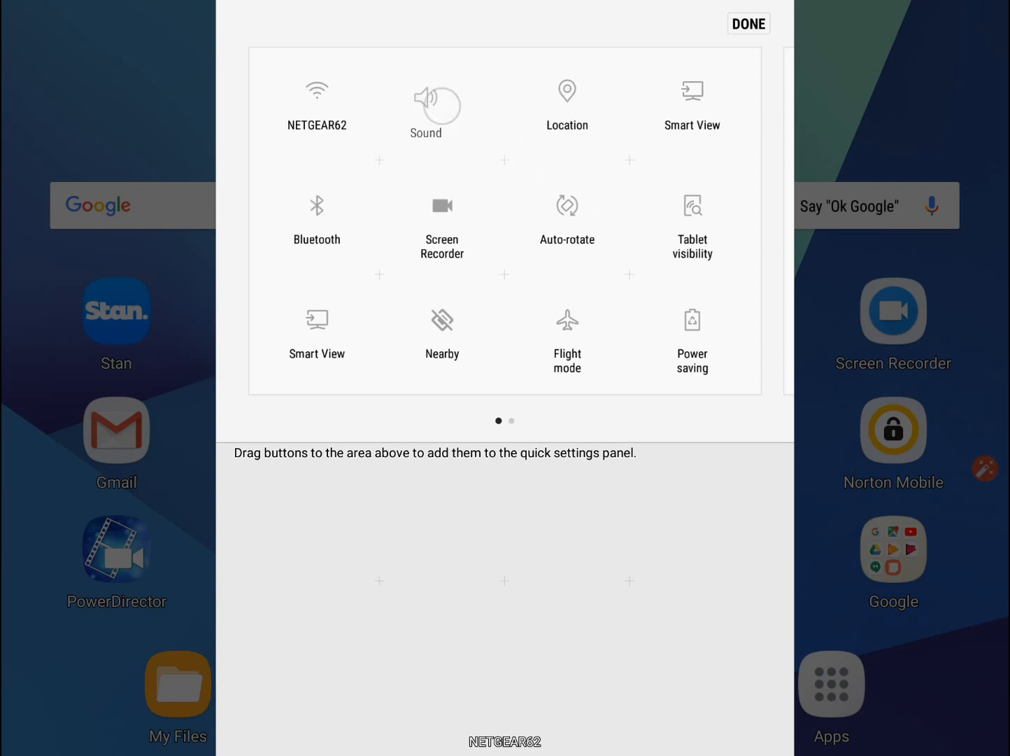
click(443, 91)
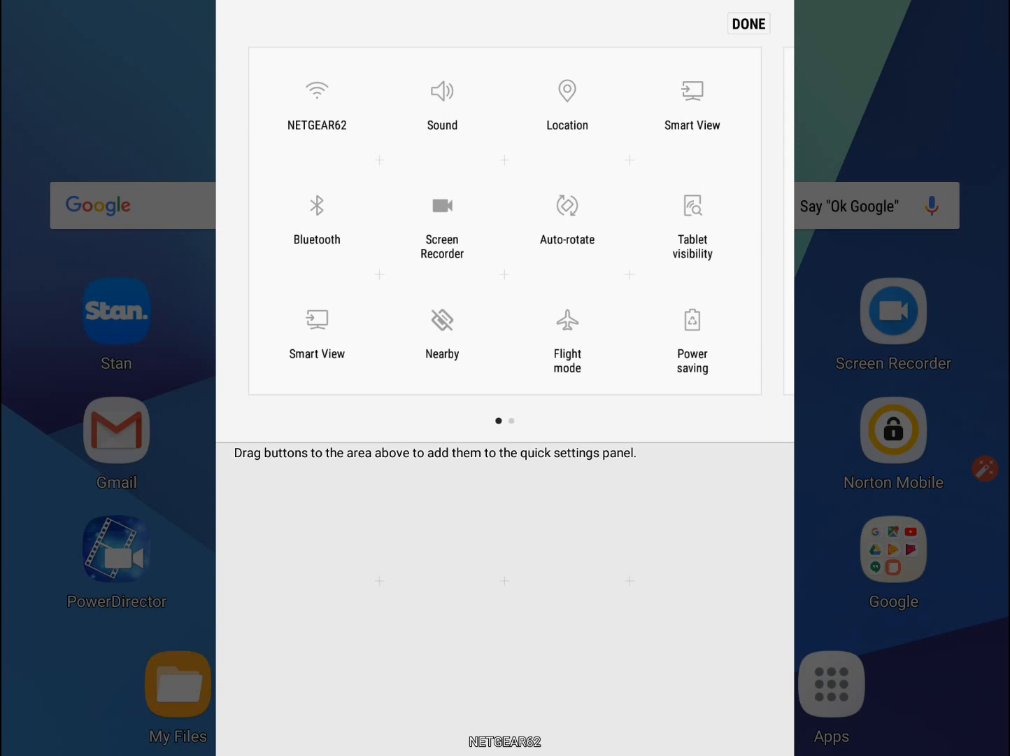
click(748, 23)
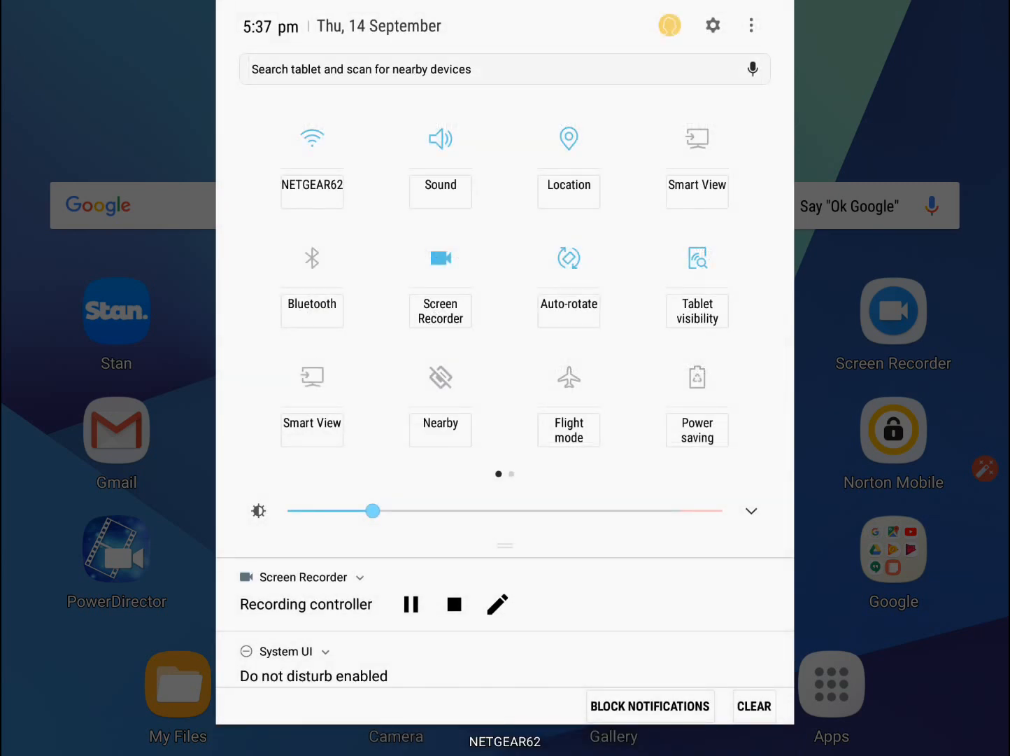
- Choose Button grid from the panel's more-options menu to pick the 5x3 layout
click(751, 25)
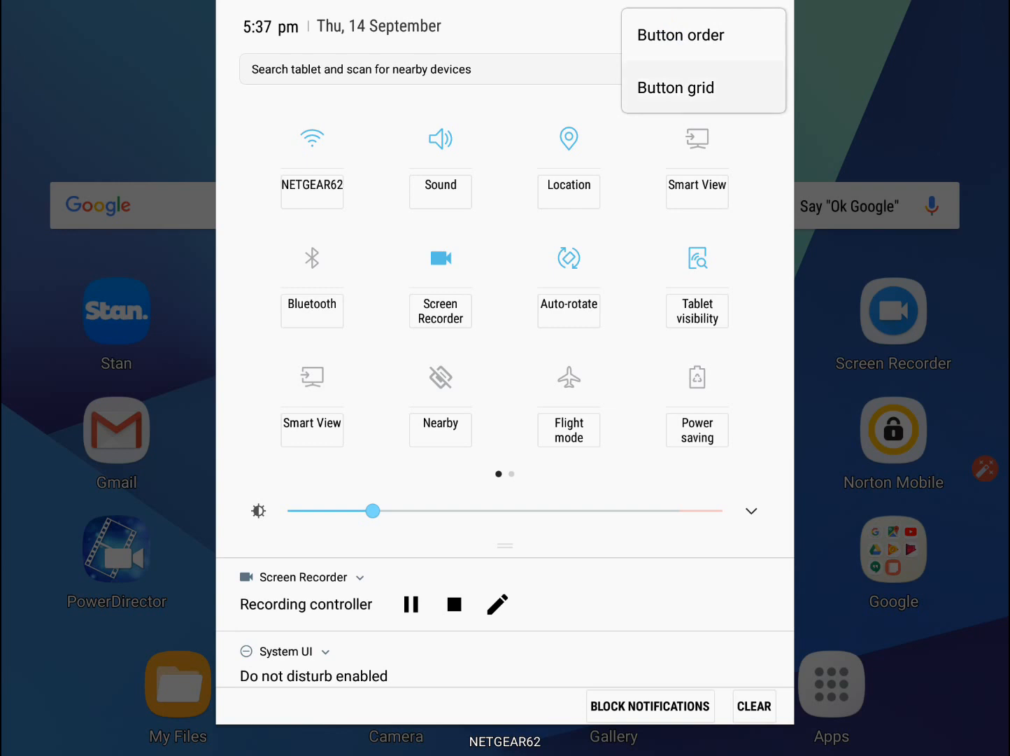
click(675, 87)
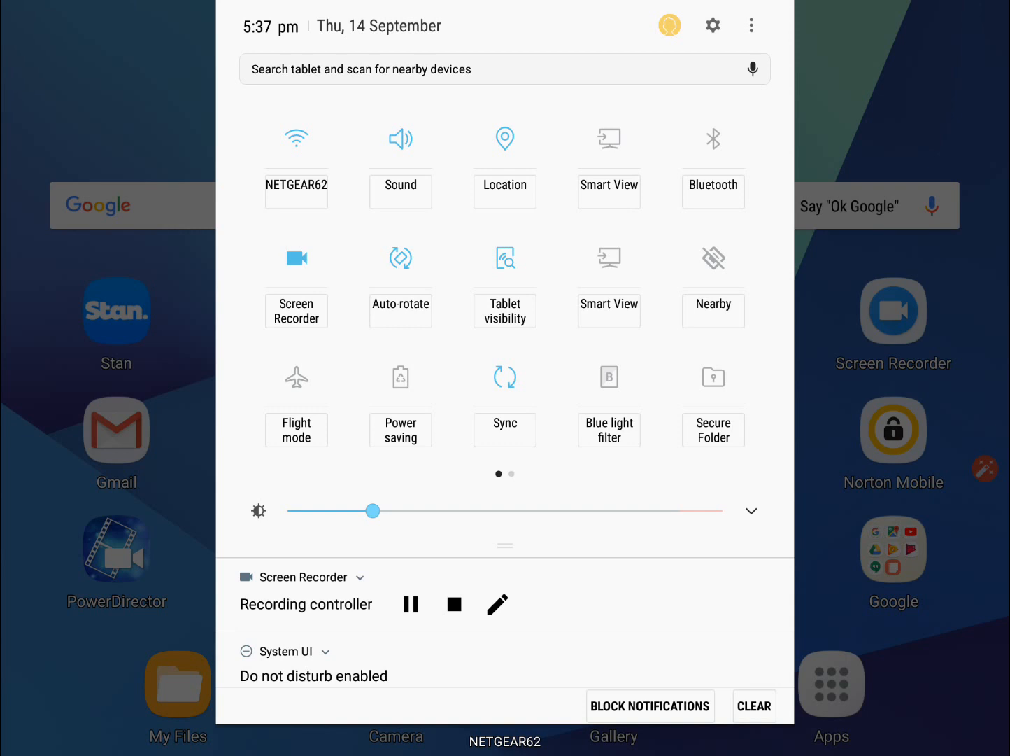
- Reorder buttons so Auto-rotate sits fourth in the top row, then save with Done
click(752, 25)
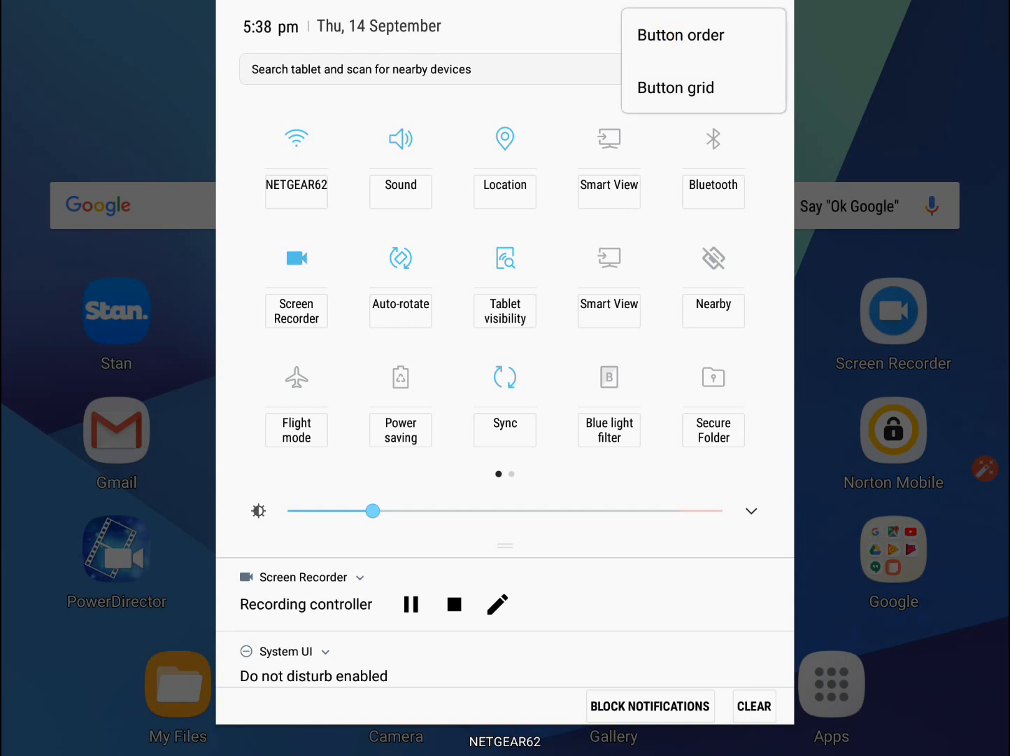
click(676, 87)
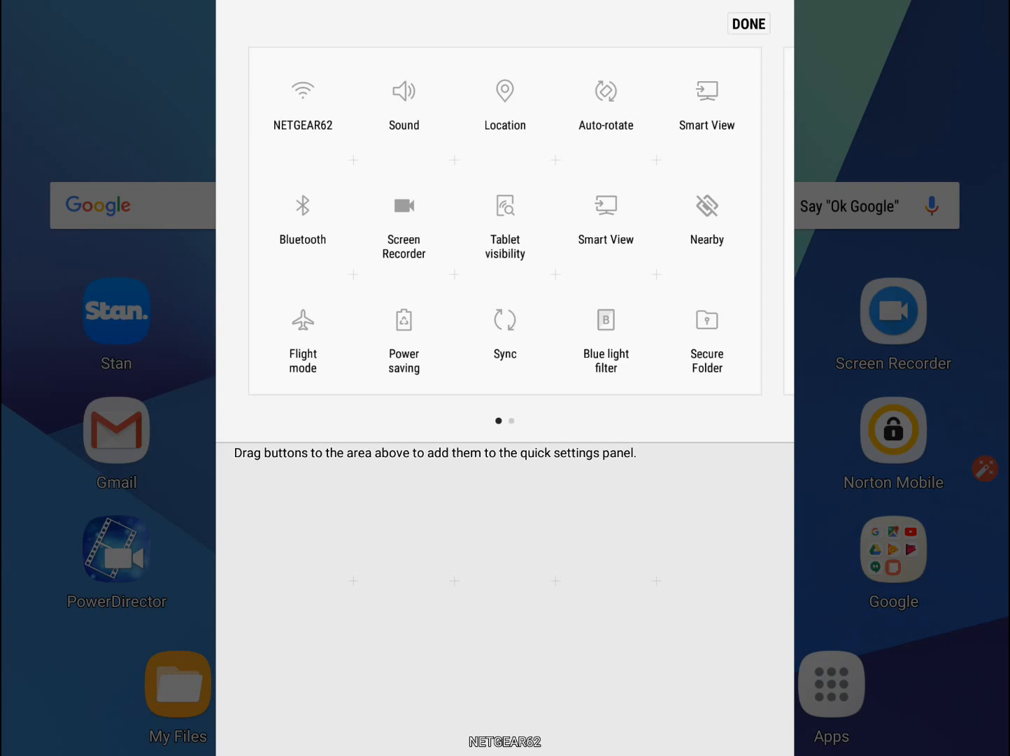
click(748, 22)
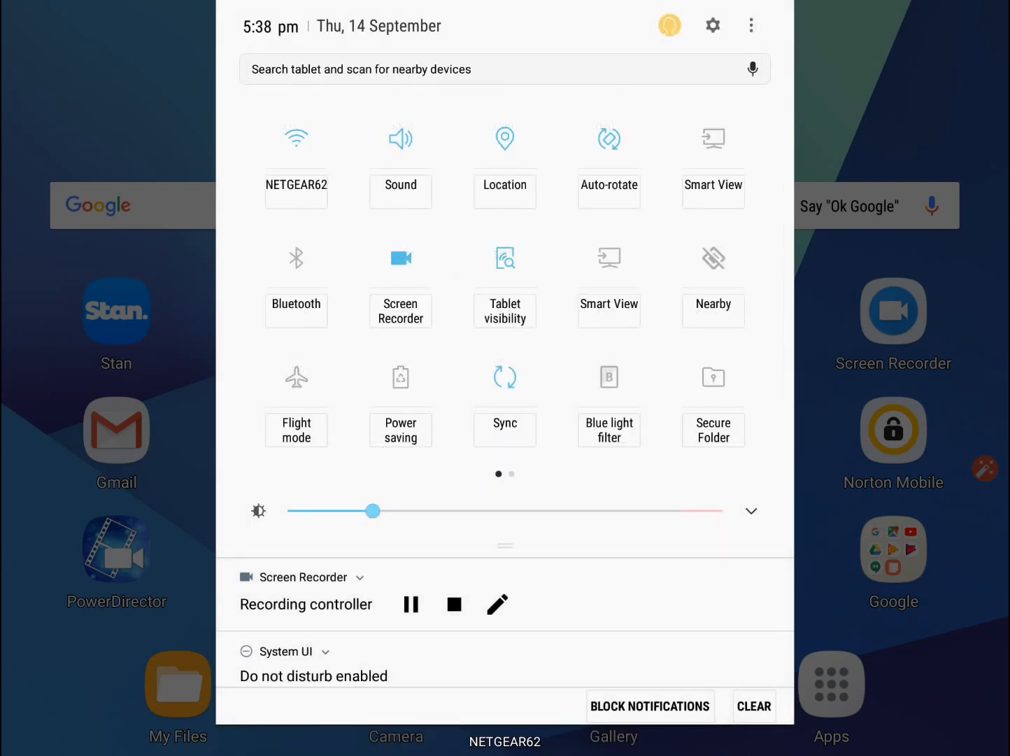